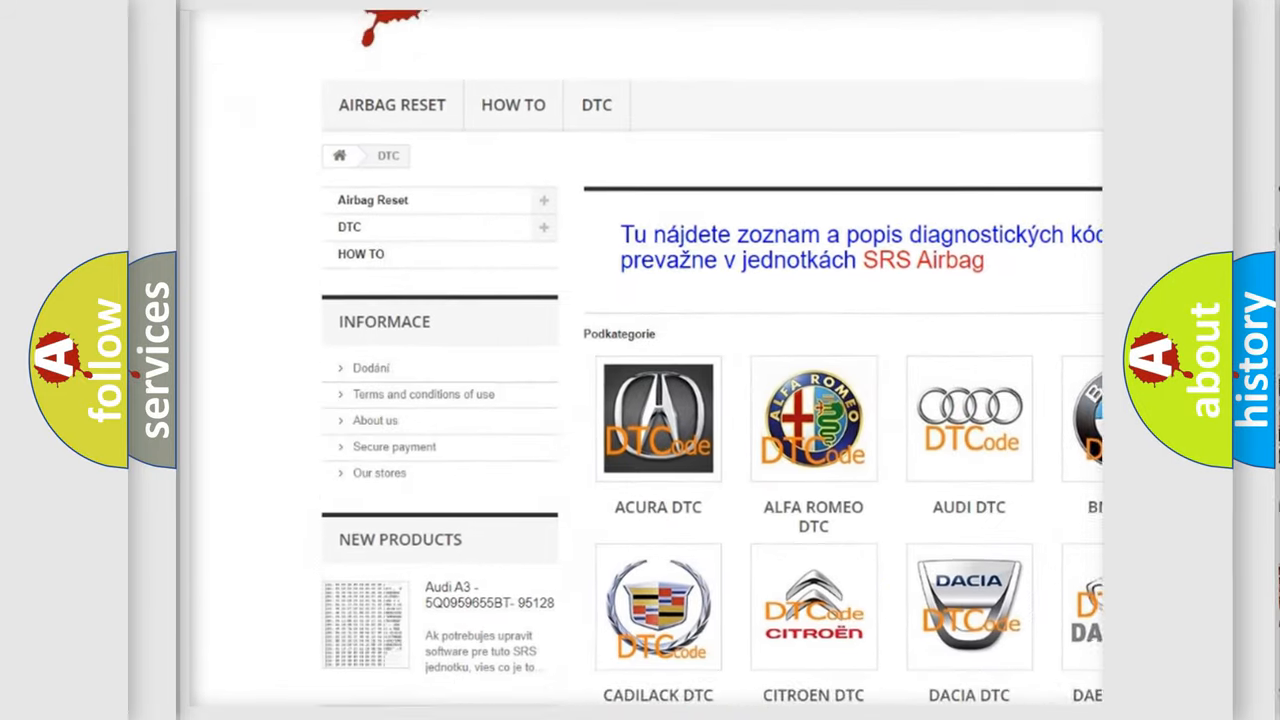
scroll(down, 3)
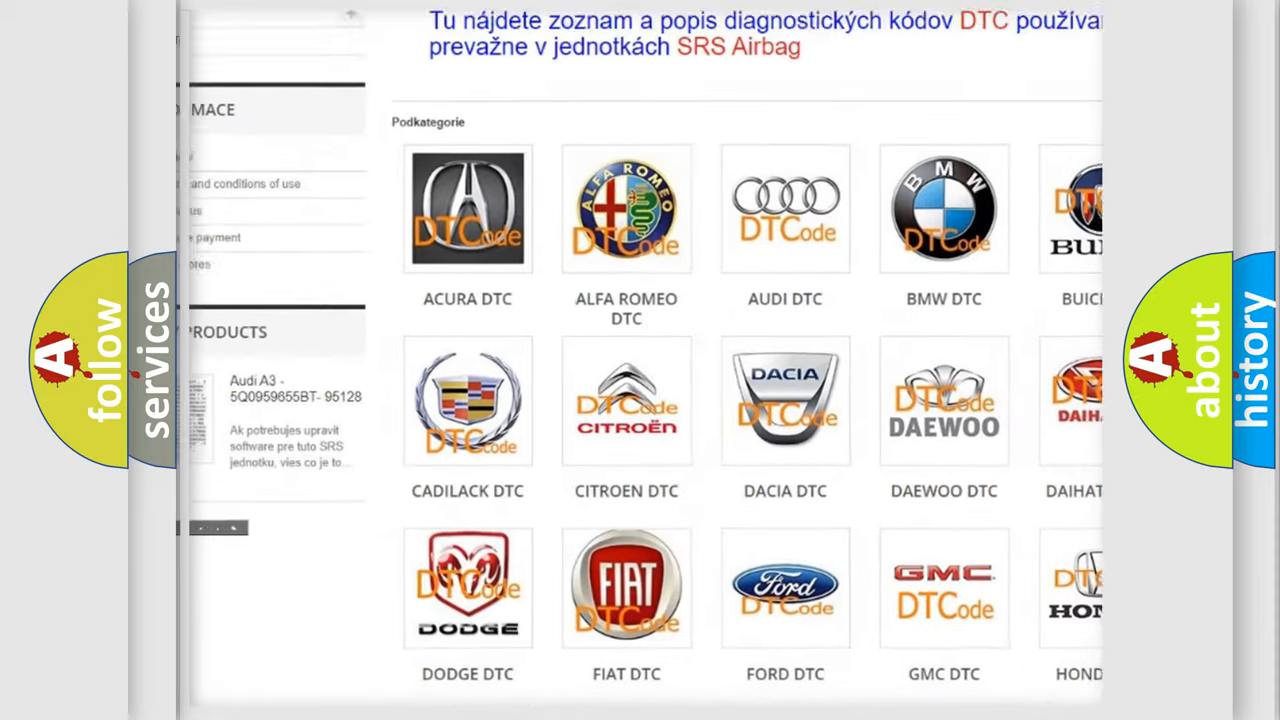
scroll(down, 3)
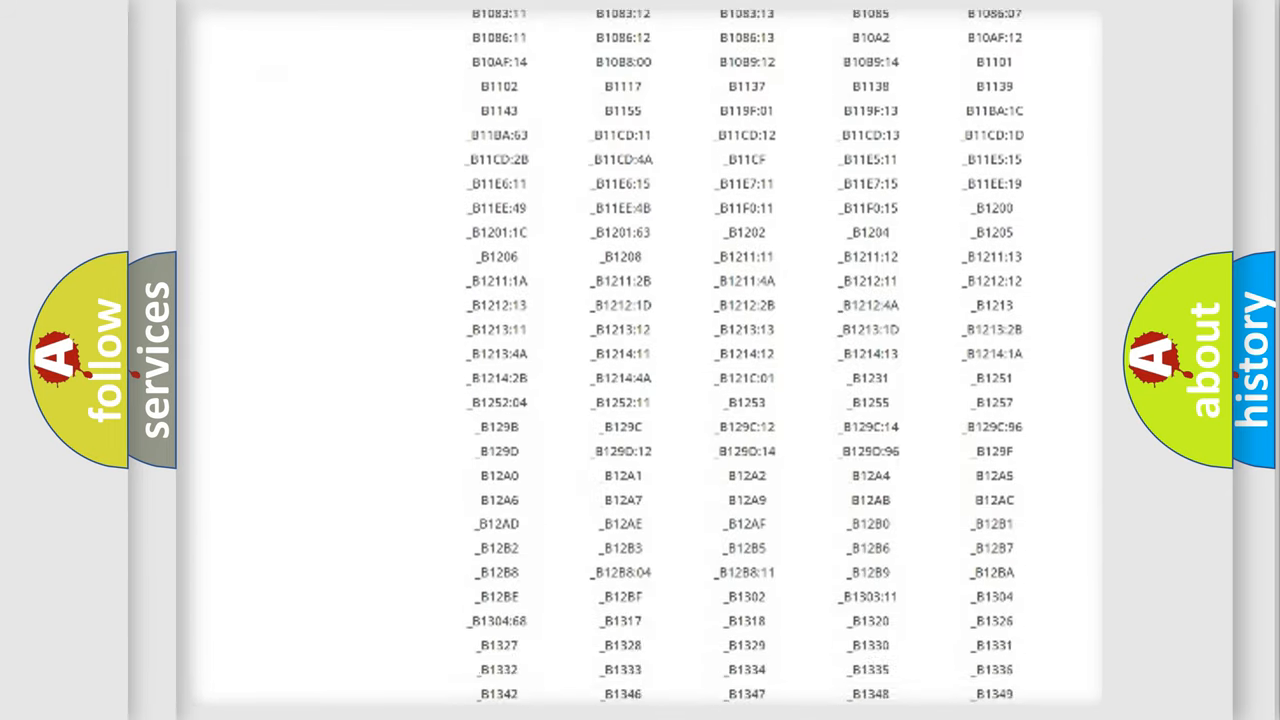
scroll(down, 3)
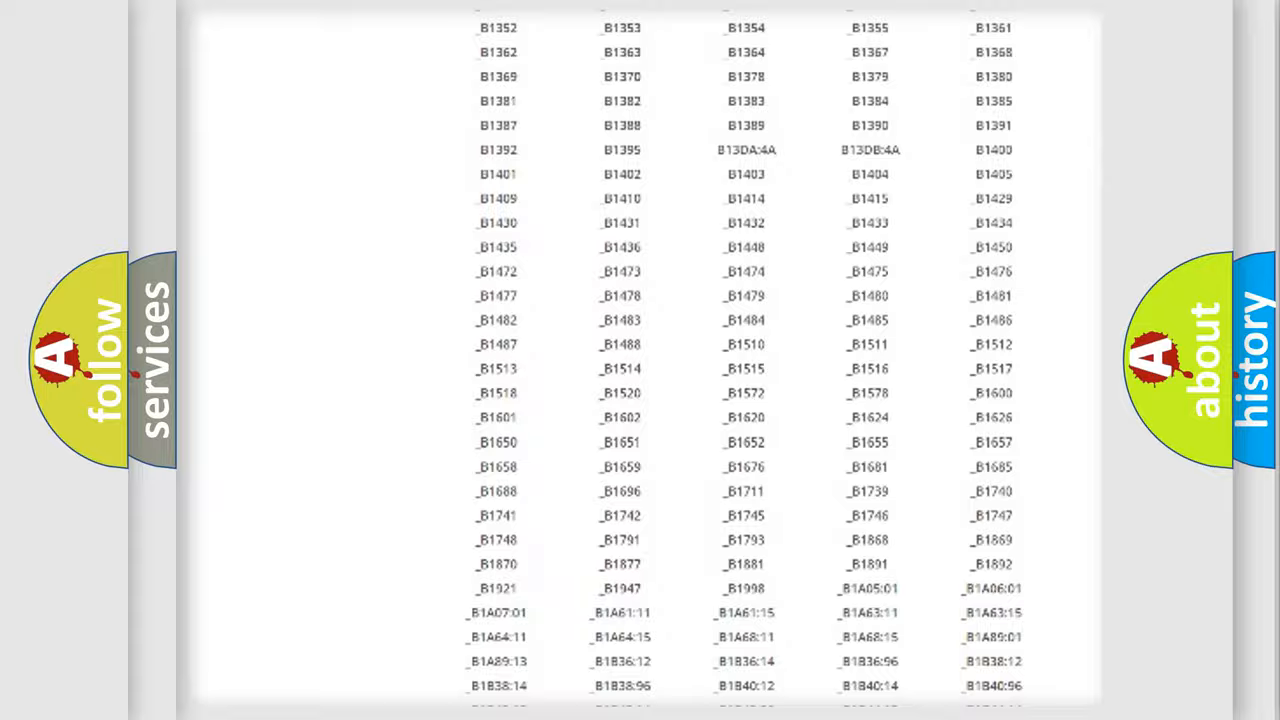